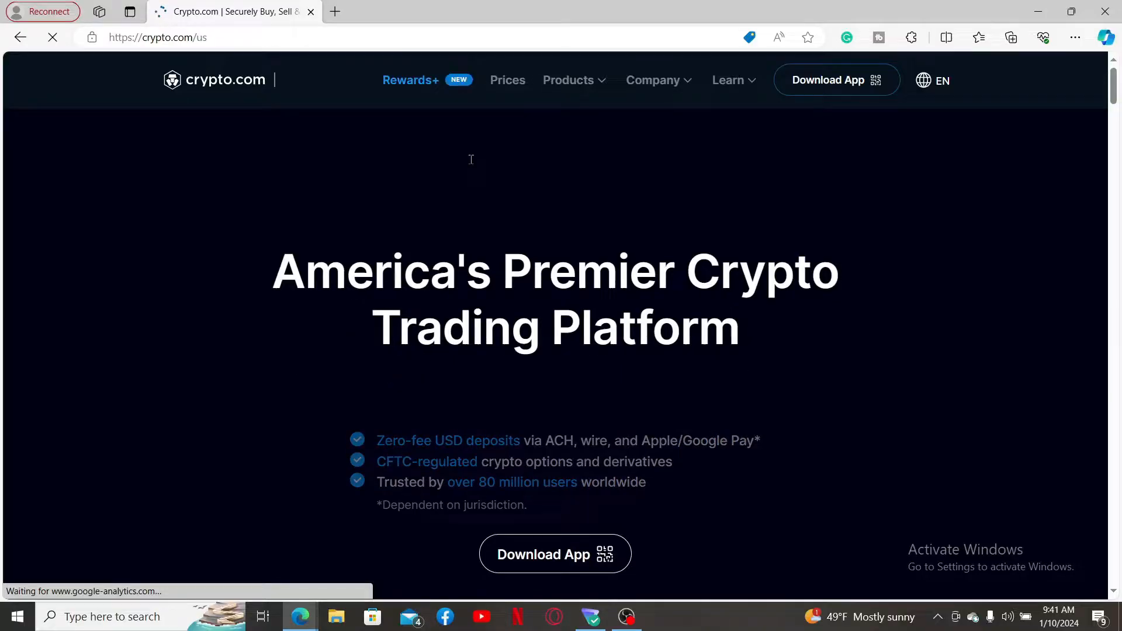
Reveal the app-download QR code on the crypto.com/us homepage
{"action": "scroll", "scroll_direction": "down", "scroll_amount": 3}
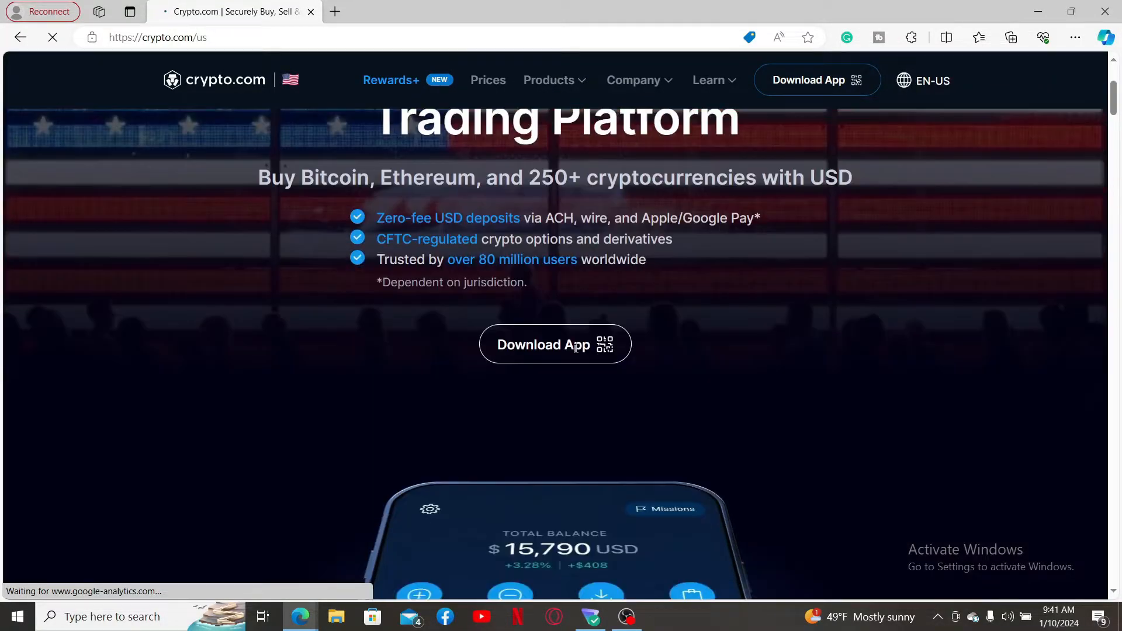
{"action": "left_click", "coordinate": [555, 345]}
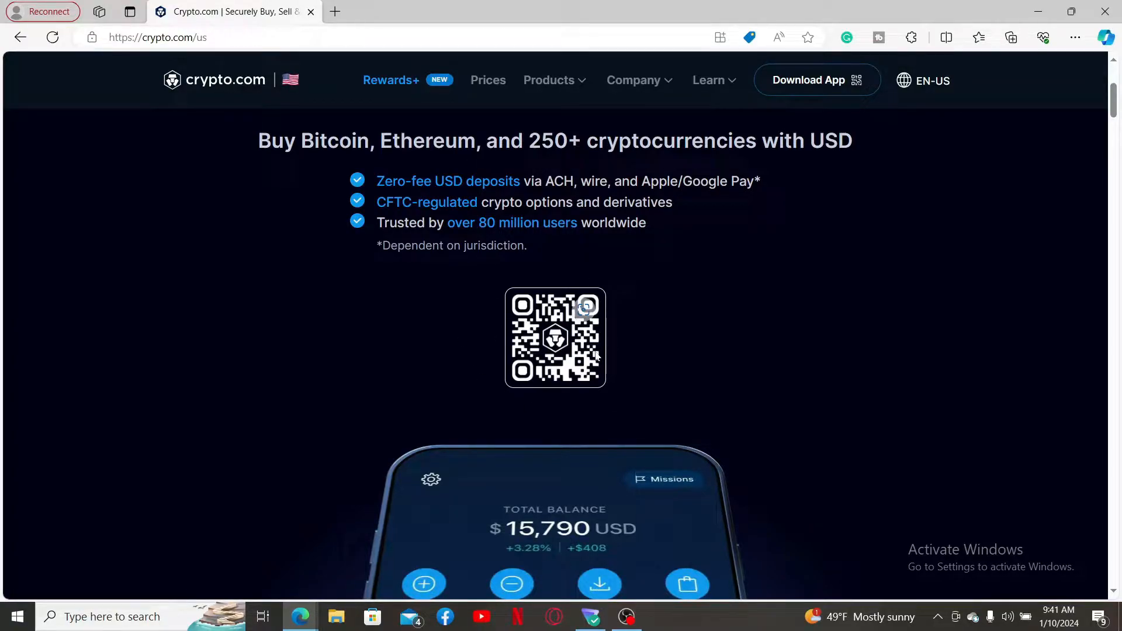
{"action": "mouse_move", "coordinate": [433, 353]}
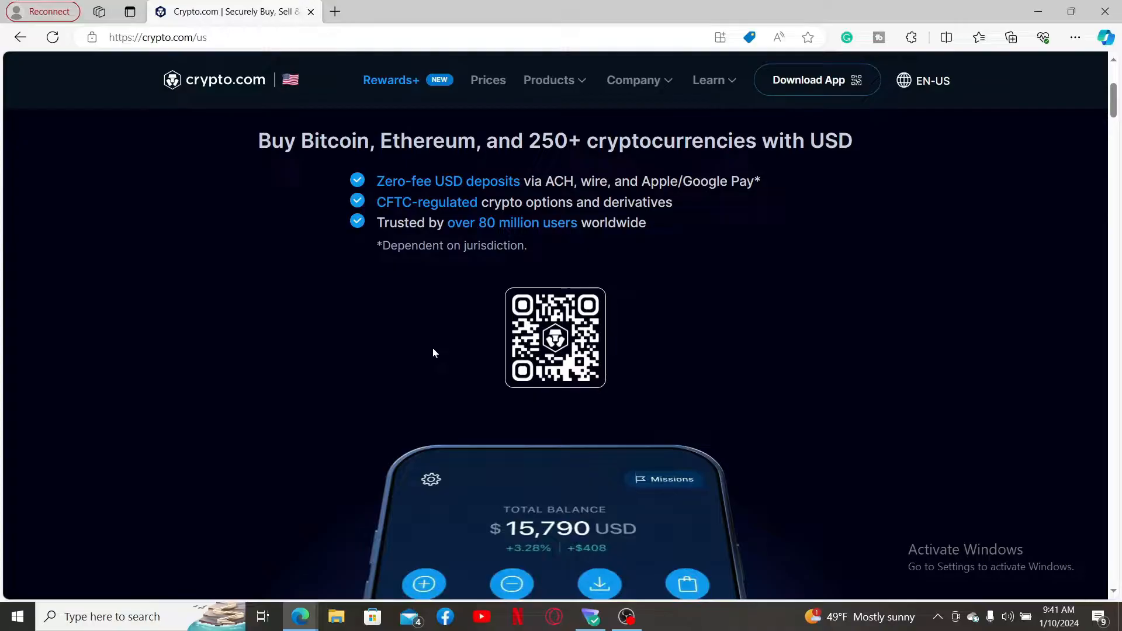
{"action": "mouse_move", "coordinate": [662, 368]}
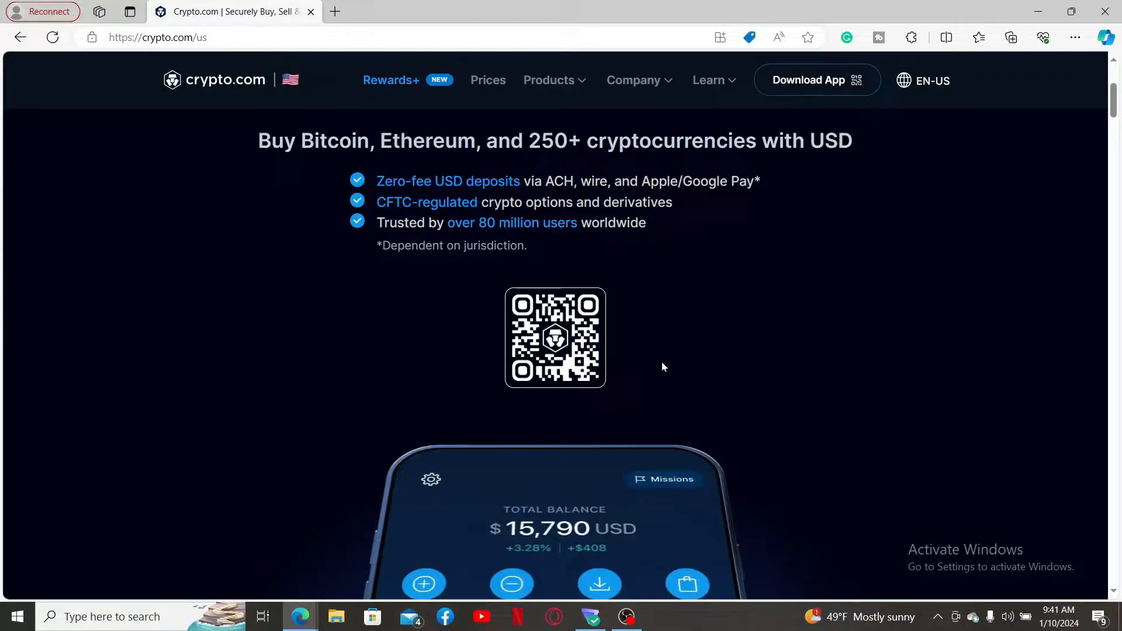
{"action": "scroll", "scroll_direction": "down", "scroll_amount": 3}
{"action": "type", "text": "price"}
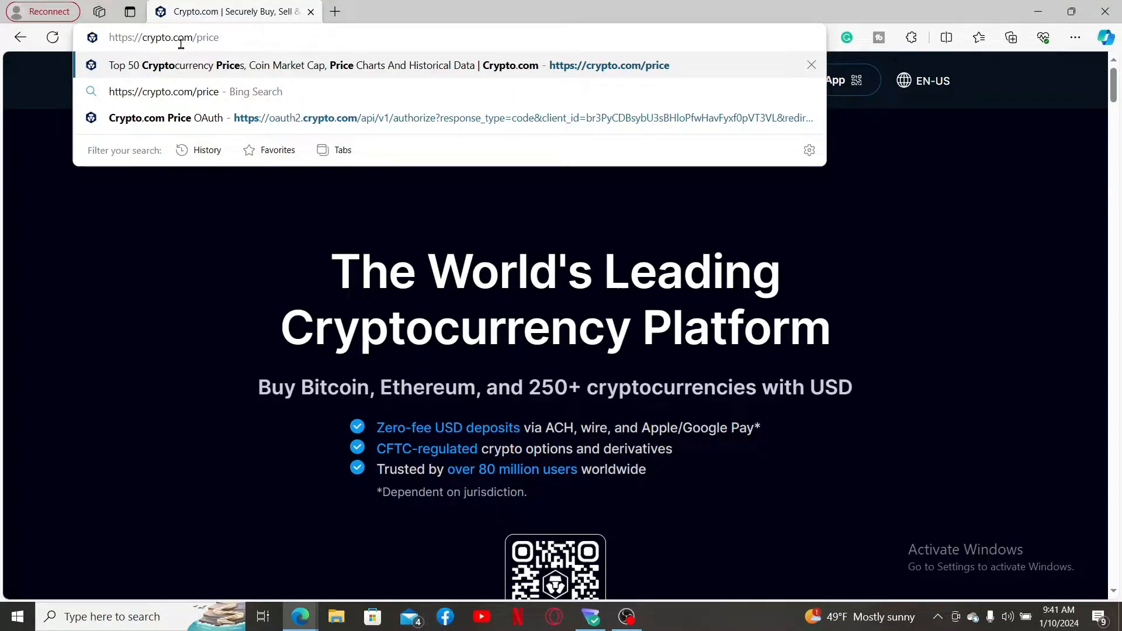
Load crypto.com/price and browse the price table starting with Bitcoin
{"action": "double_click", "coordinate": [168, 37]}
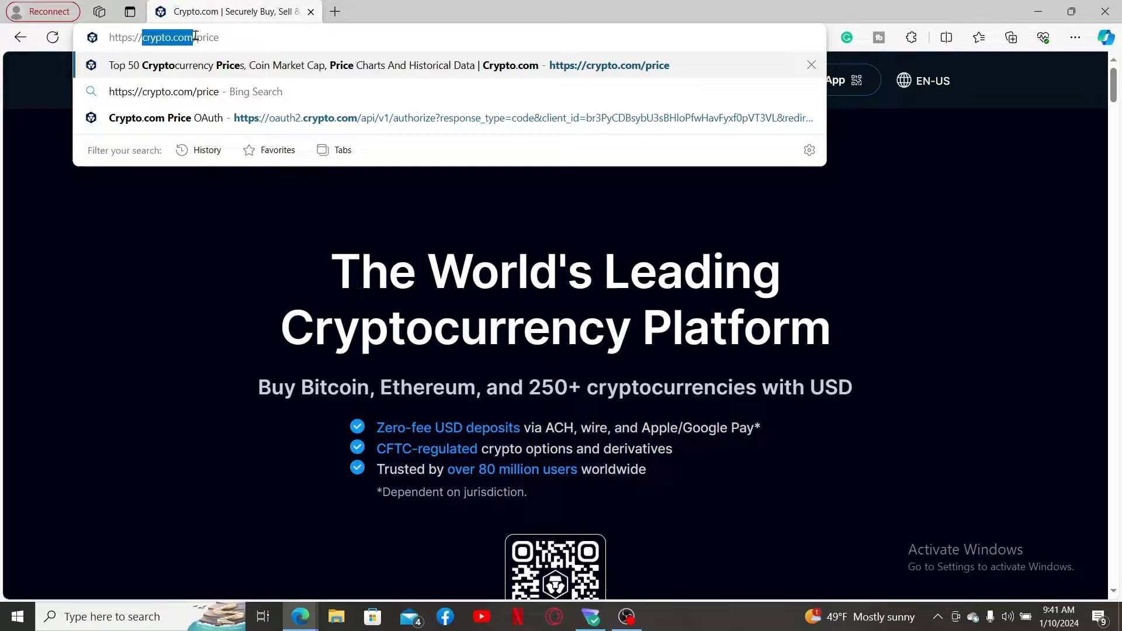
{"action": "key", "text": "Return"}
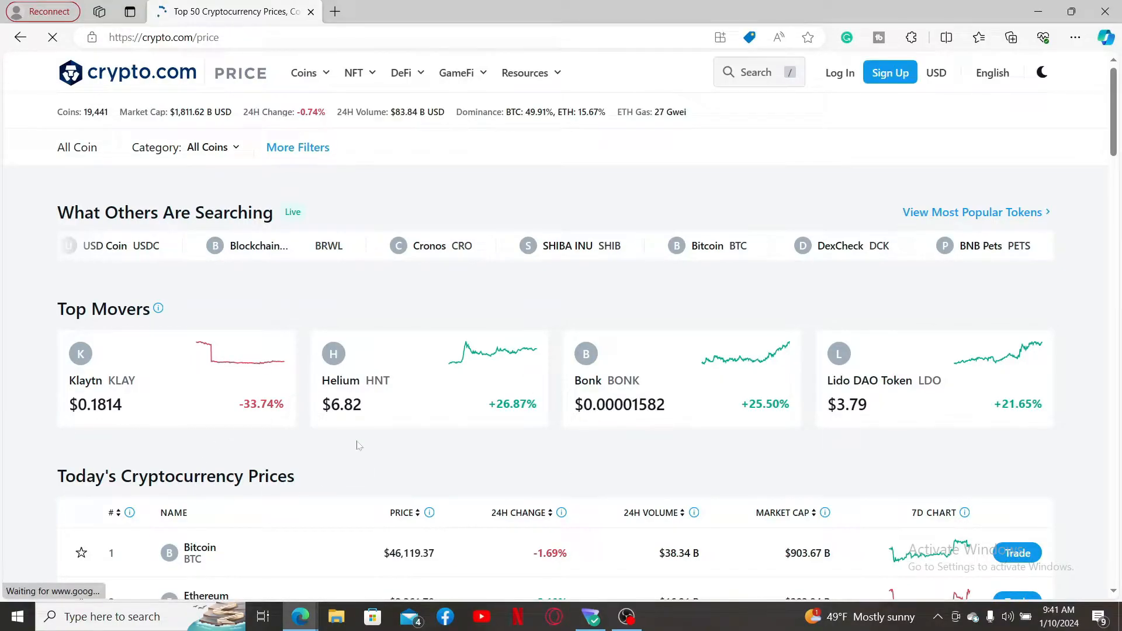
{"action": "scroll", "scroll_direction": "down", "scroll_amount": 3}
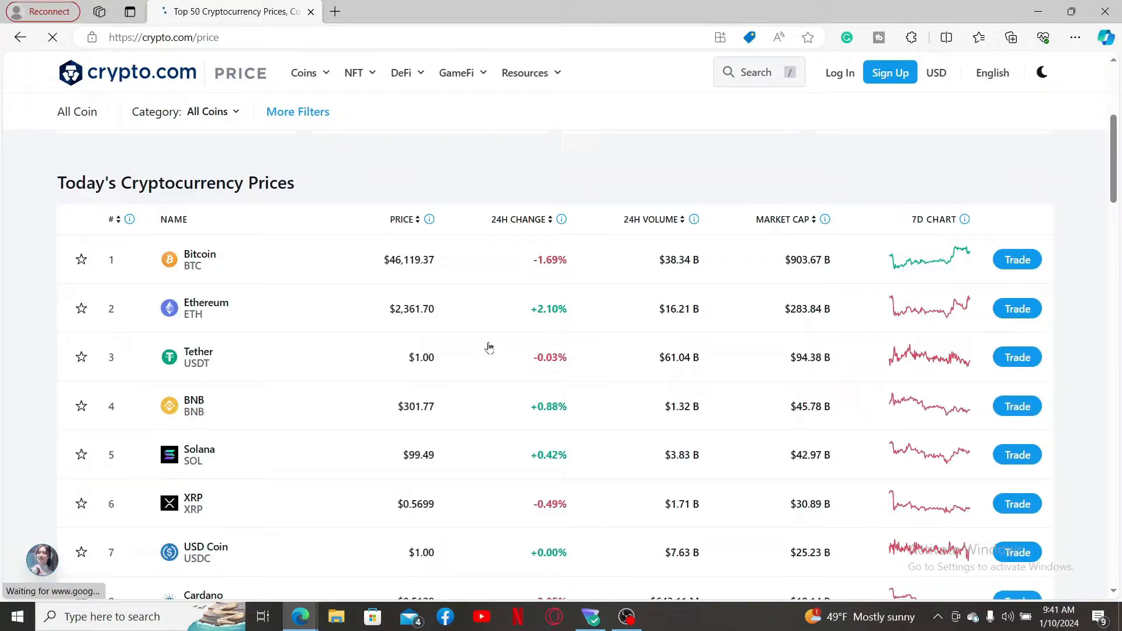
{"action": "scroll", "scroll_direction": "down", "scroll_amount": 3}
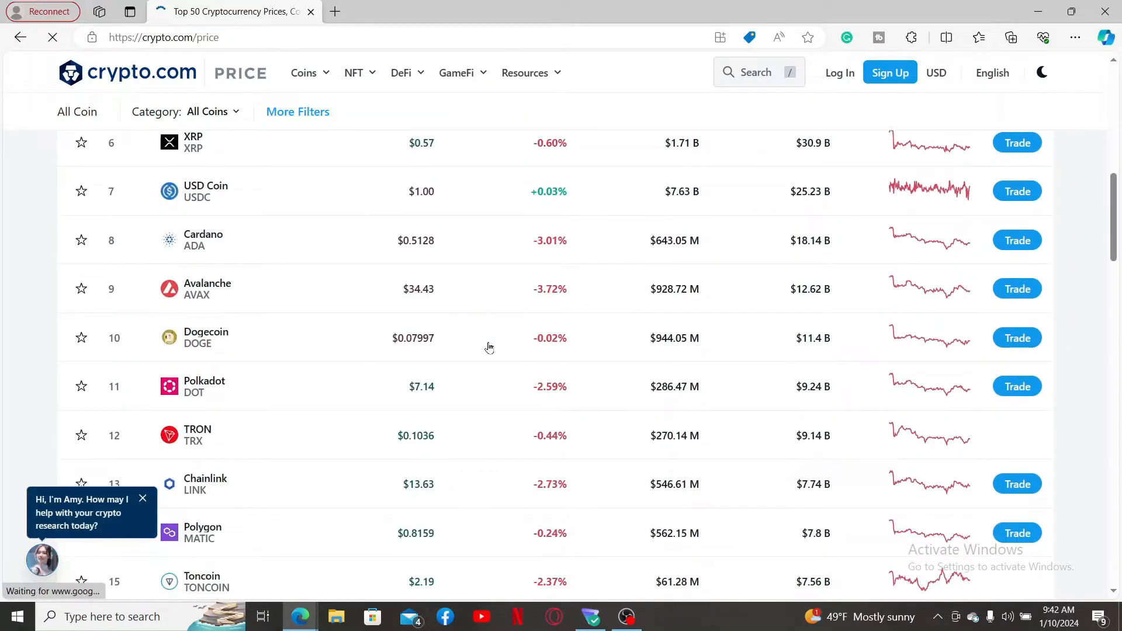
{"action": "scroll", "scroll_direction": "up", "scroll_amount": 3}
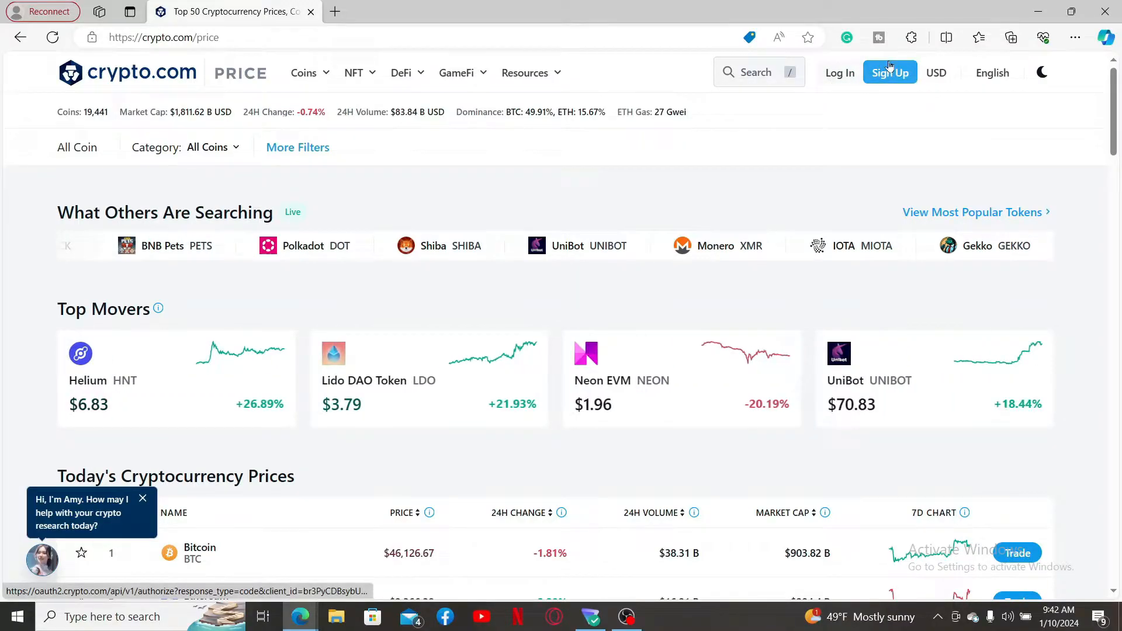
{"action": "mouse_move", "coordinate": [899, 79]}
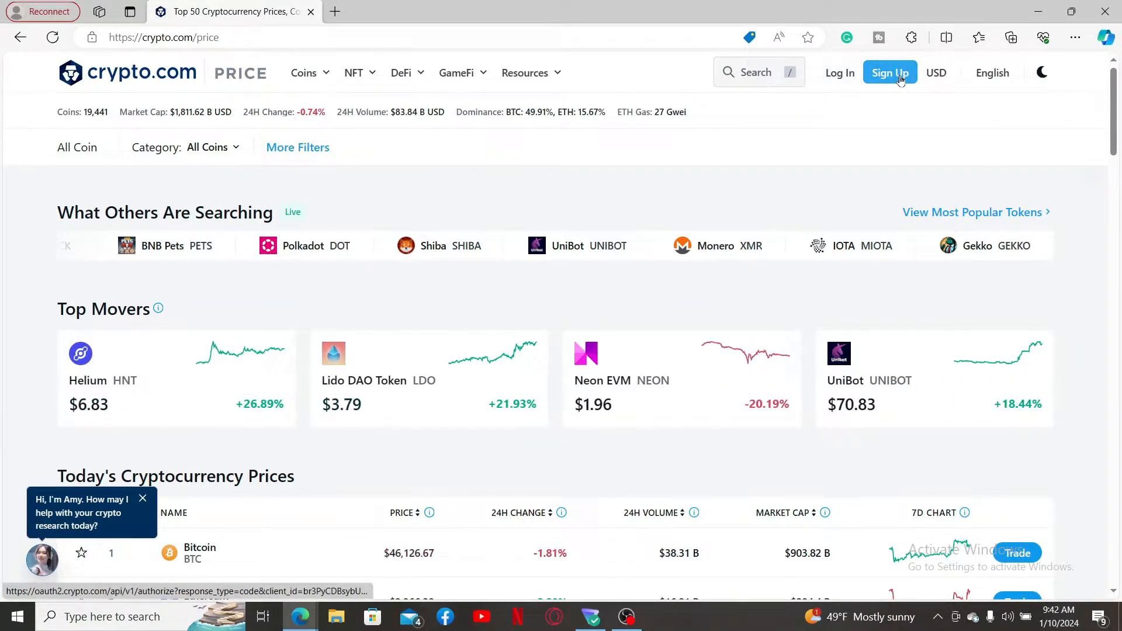
Fill the Price sign-up form with a saved email, declining marketing emails
{"action": "left_click", "coordinate": [890, 72]}
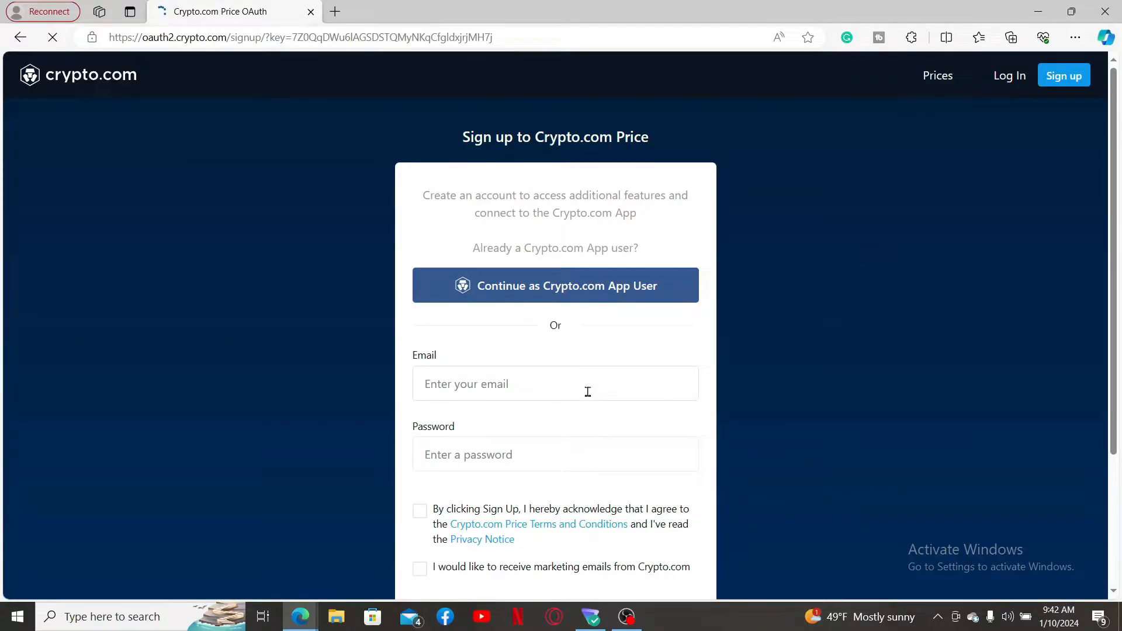
{"action": "left_click", "coordinate": [554, 383]}
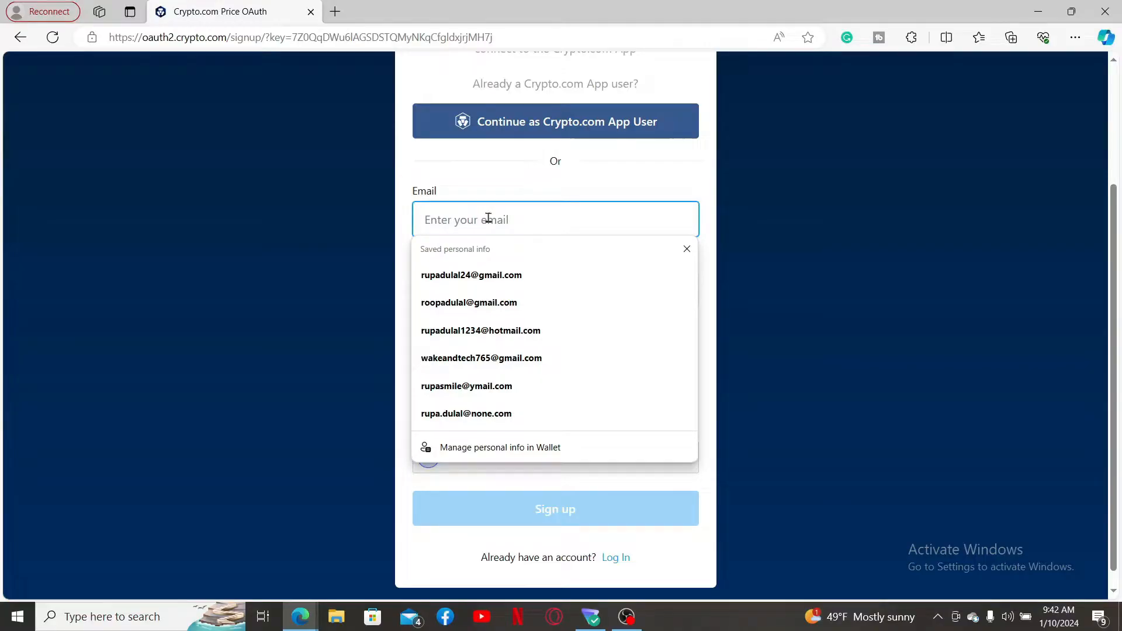
{"action": "left_click", "coordinate": [471, 274]}
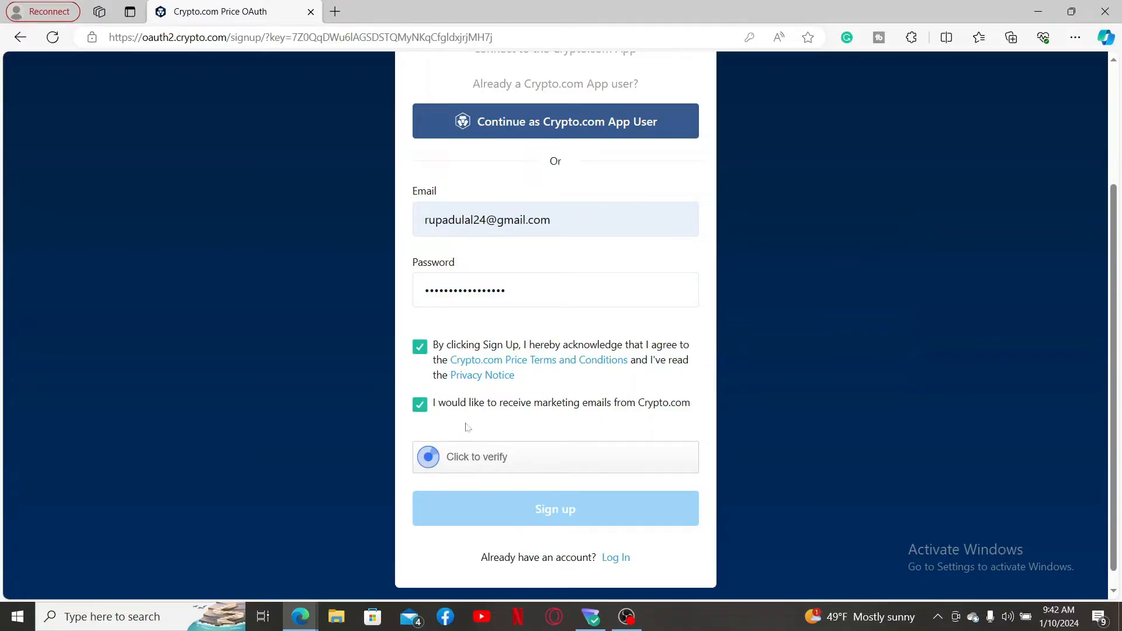
{"action": "mouse_move", "coordinate": [601, 413]}
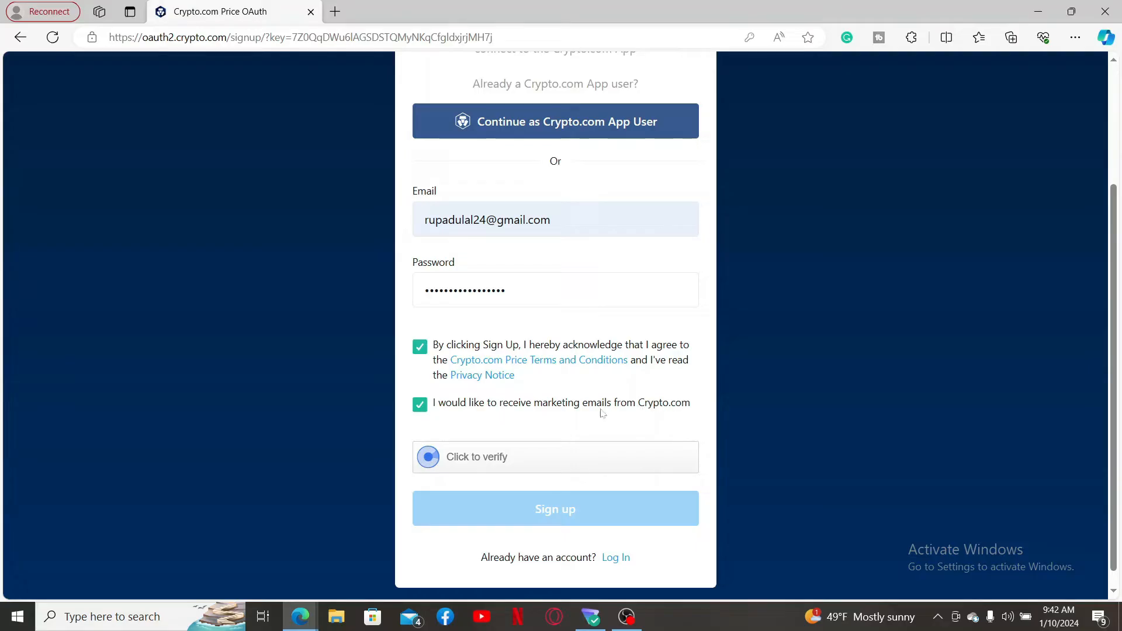
{"action": "left_click", "coordinate": [419, 405]}
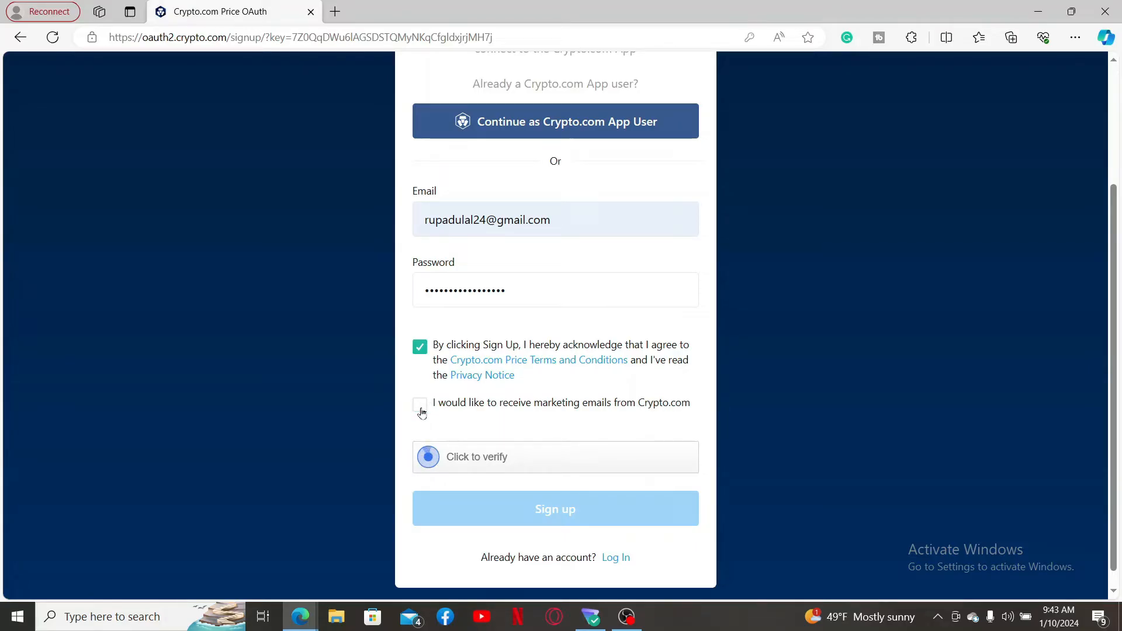
{"action": "scroll", "scroll_direction": "down", "scroll_amount": 3}
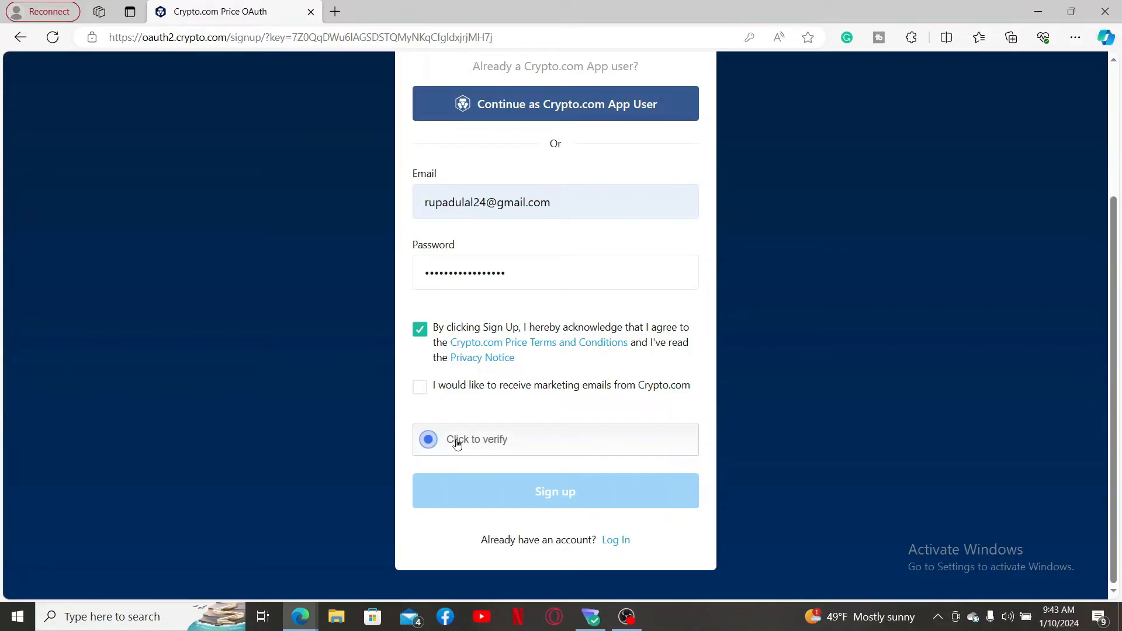
Pass the human verification check and submit the sign-up
{"action": "left_click", "coordinate": [427, 440]}
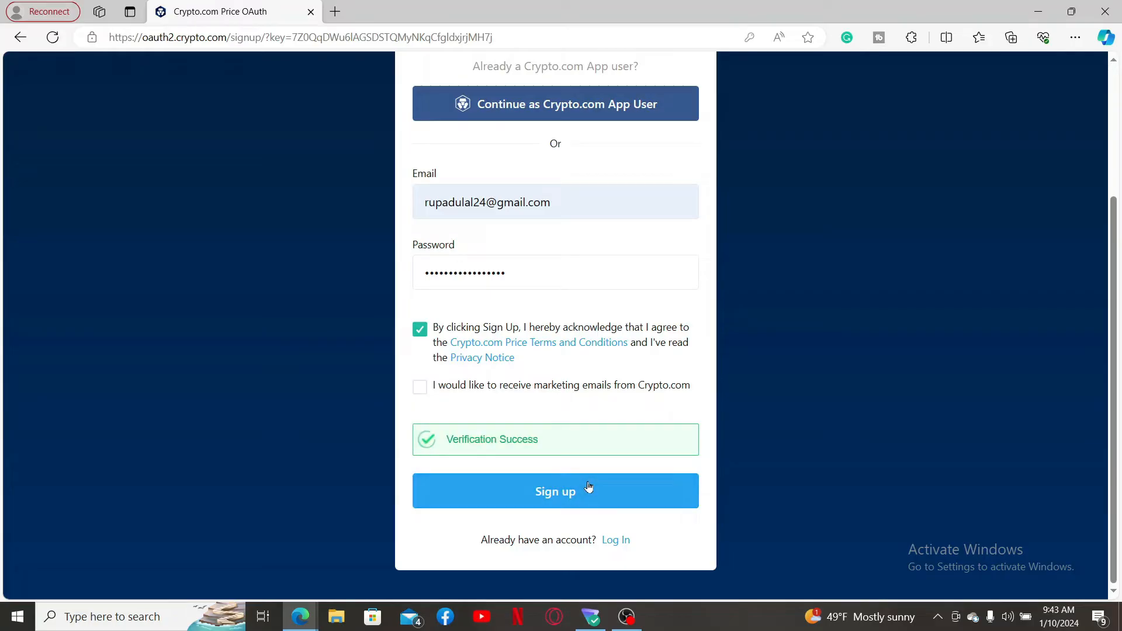
{"action": "left_click", "coordinate": [554, 491]}
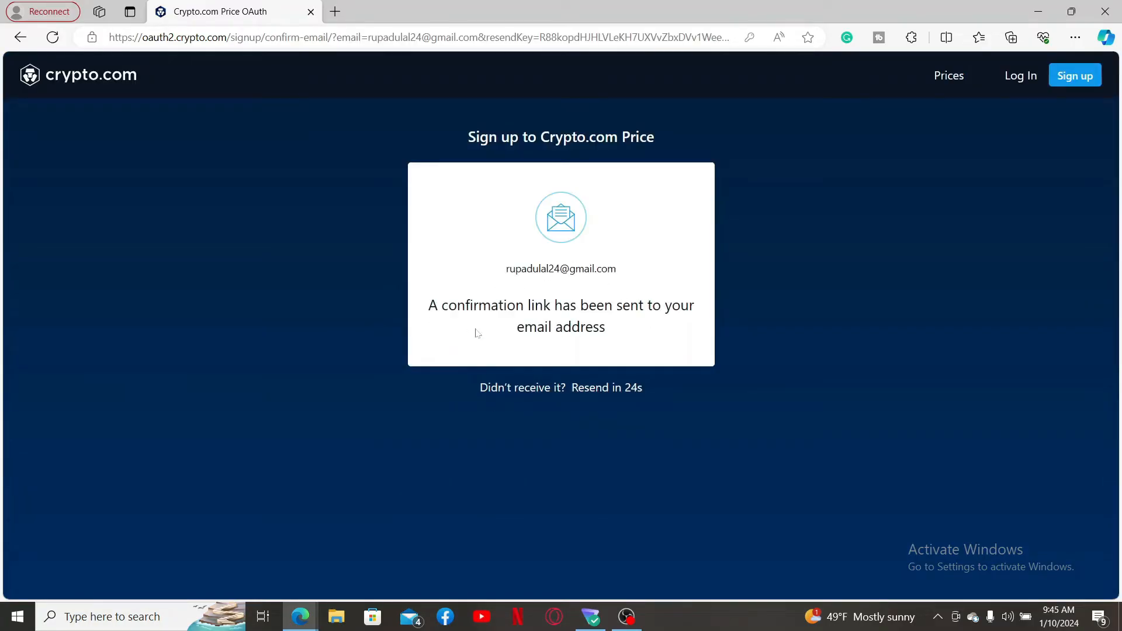
{"action": "mouse_move", "coordinate": [593, 319]}
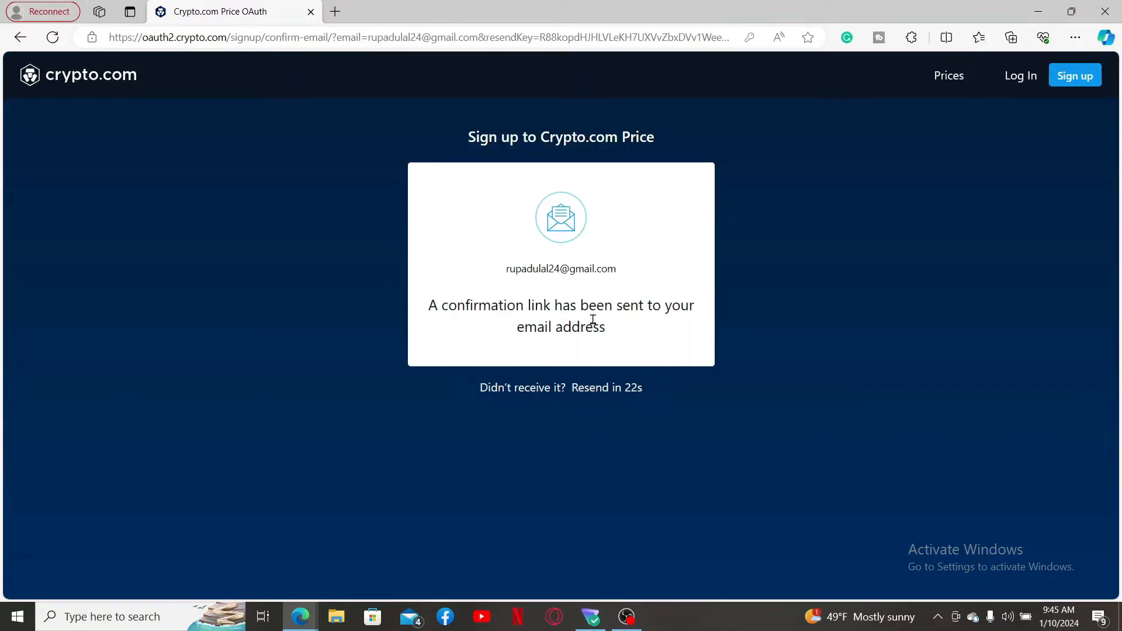